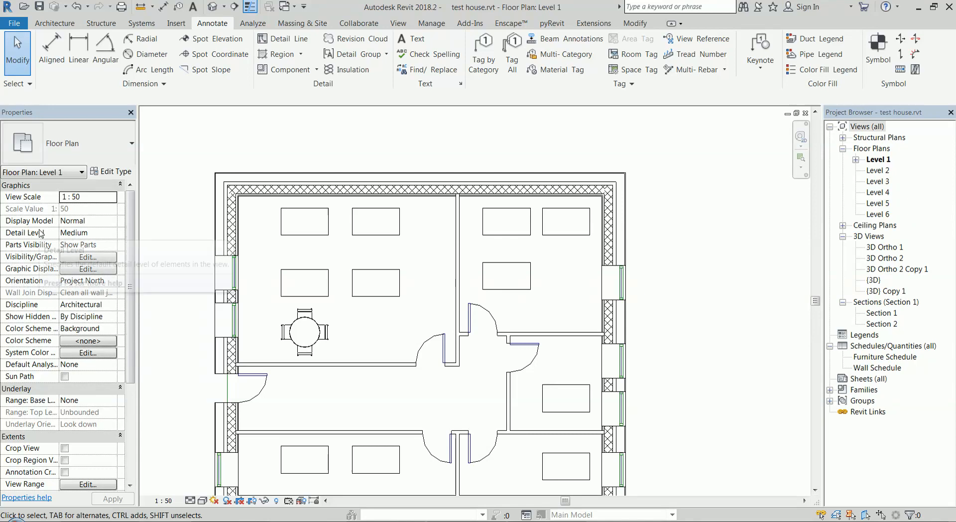
{"action": "mouse_move", "coordinate": [299, 154]}
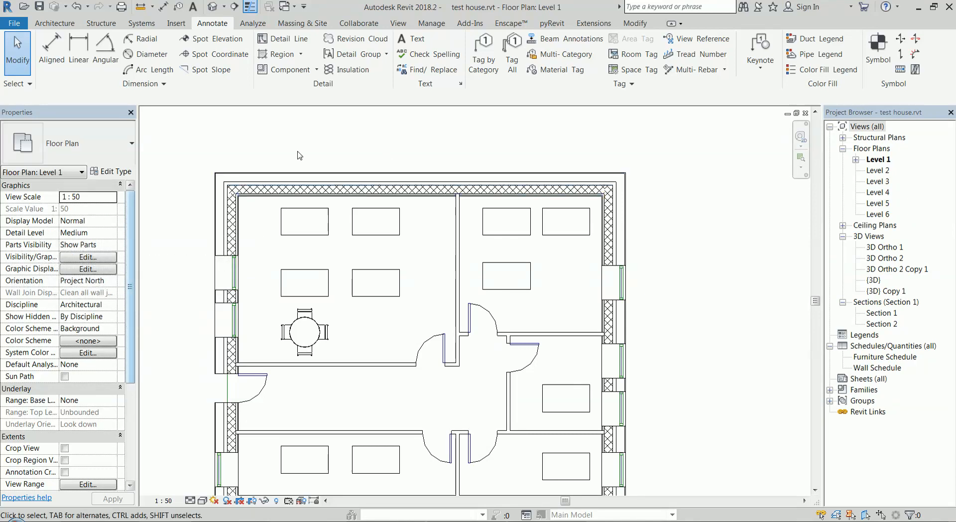
{"action": "mouse_move", "coordinate": [116, 214]}
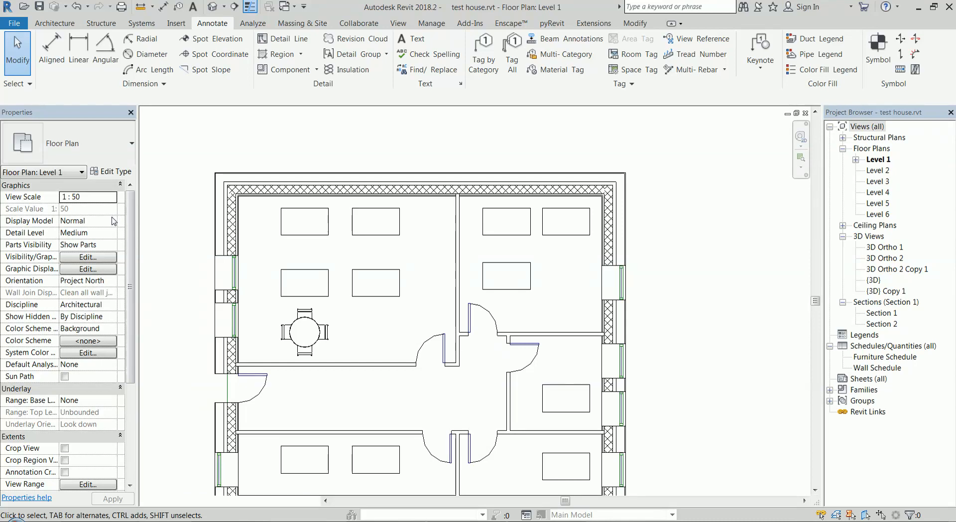
- Set the view's Display Model to Halftone and apply it to the Level 1 plan
{"action": "left_click", "coordinate": [86, 221]}
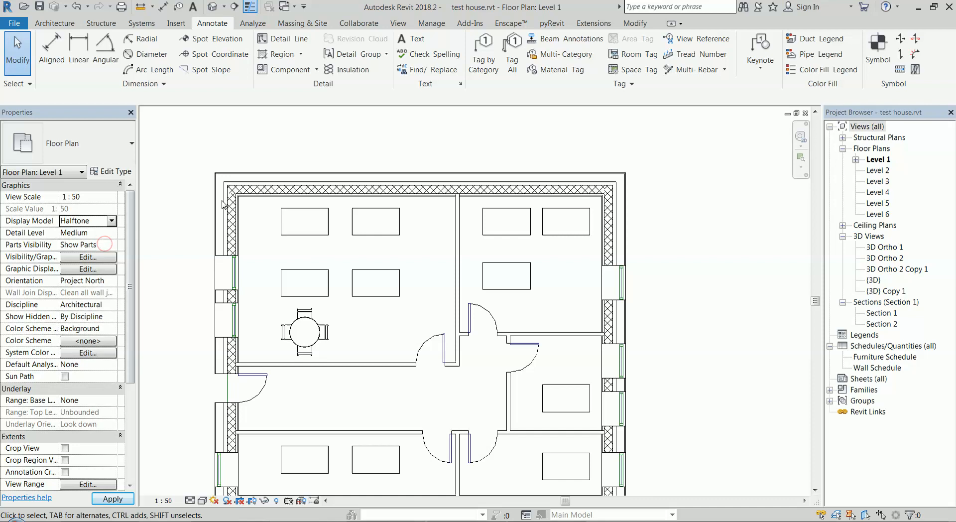
{"action": "left_click", "coordinate": [376, 282]}
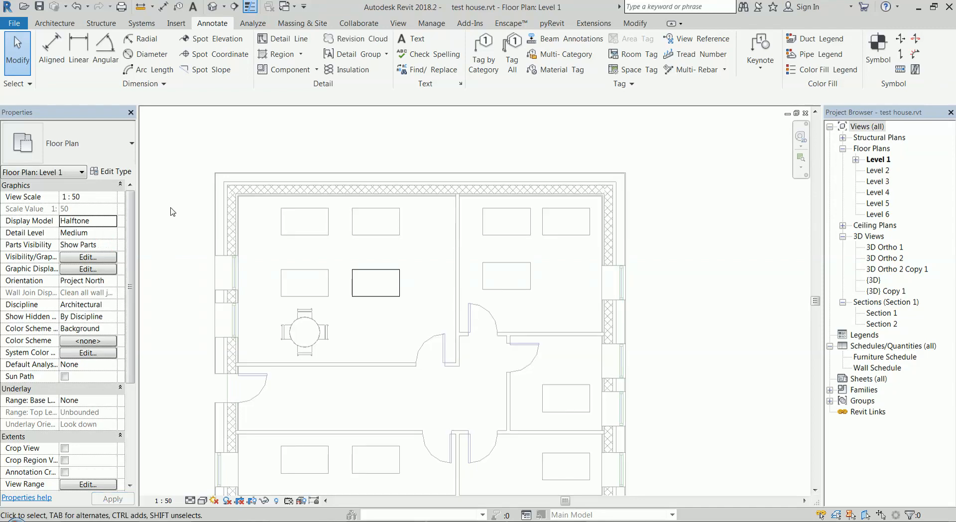
{"action": "mouse_move", "coordinate": [457, 167]}
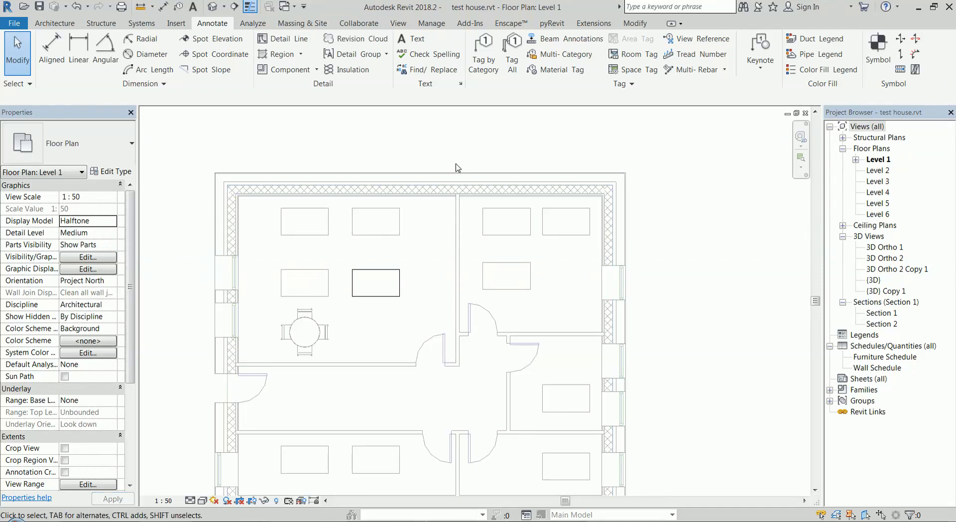
{"action": "left_click", "coordinate": [419, 186]}
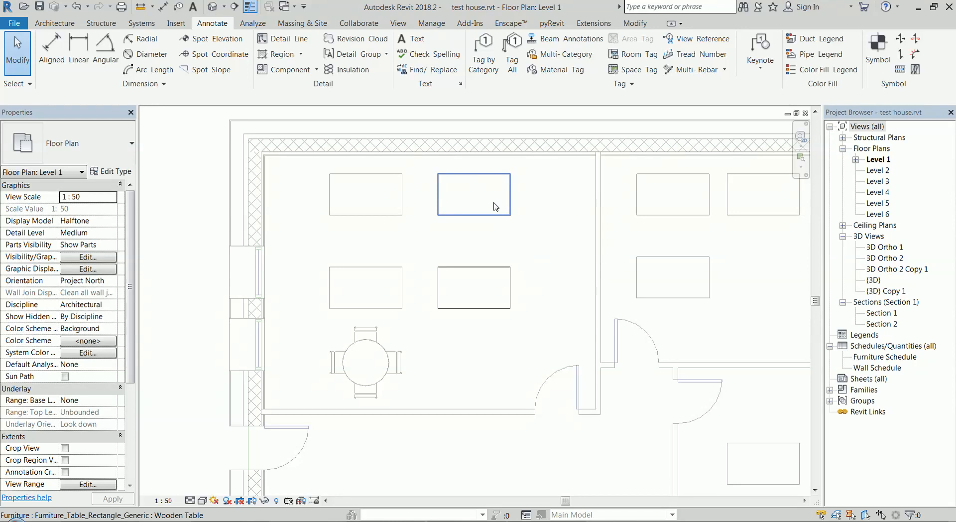
- Switch Display Model to Normal, then Do not display, then back to Normal
{"action": "left_click", "coordinate": [113, 221]}
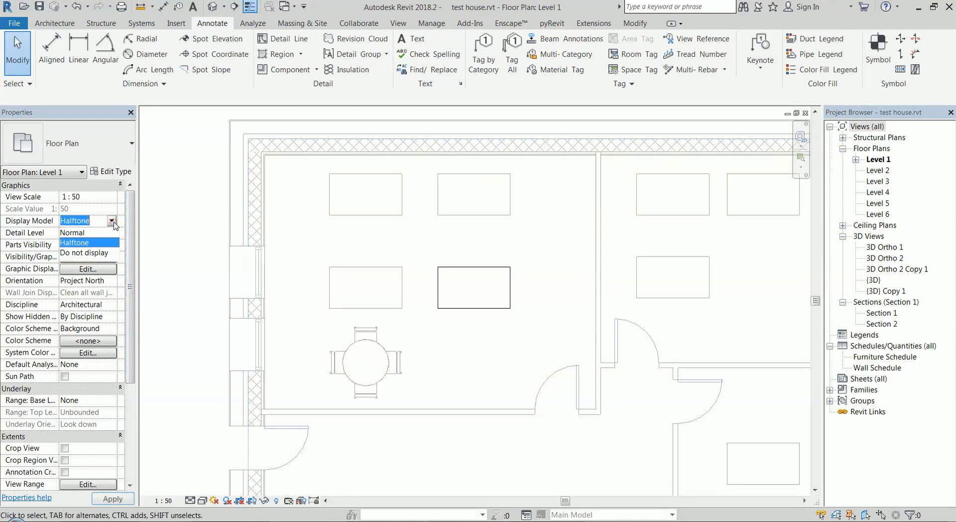
{"action": "left_click", "coordinate": [72, 232]}
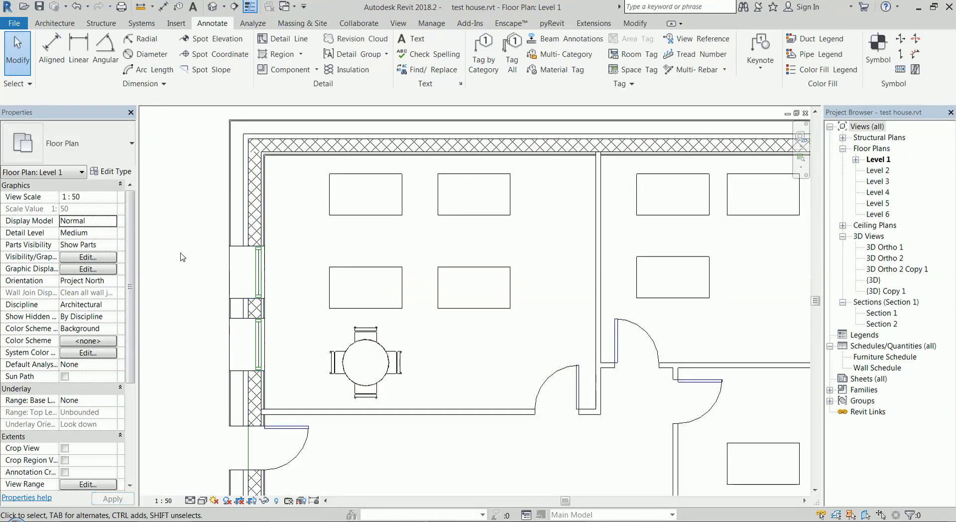
{"action": "left_click", "coordinate": [111, 221]}
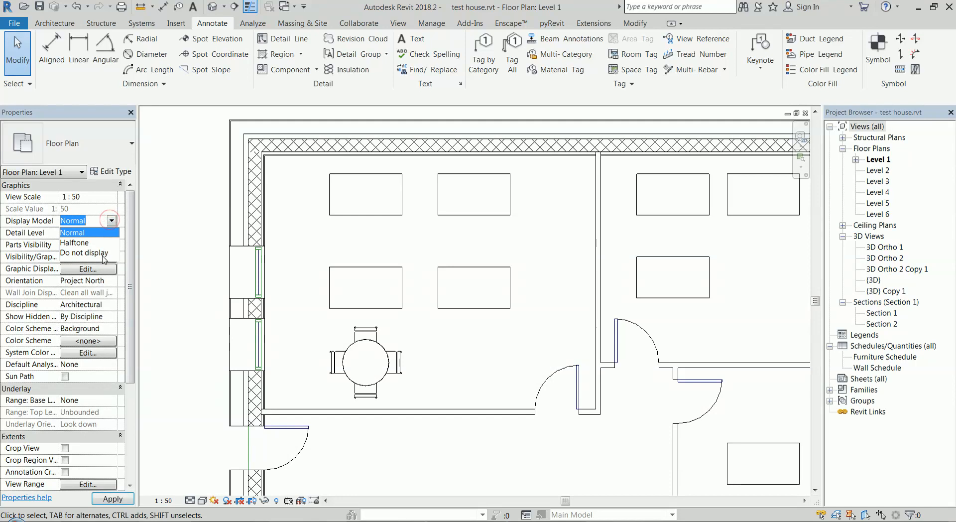
{"action": "left_click", "coordinate": [84, 252]}
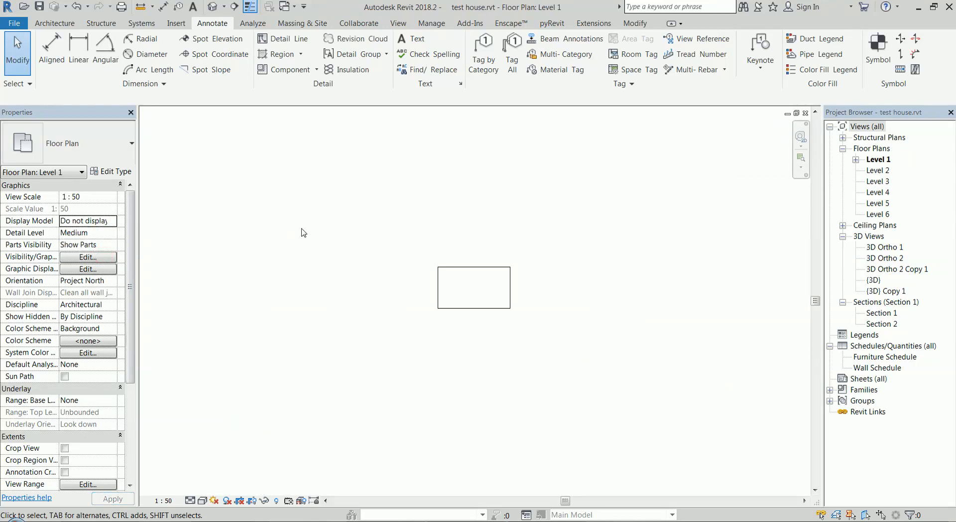
{"action": "left_click", "coordinate": [88, 220]}
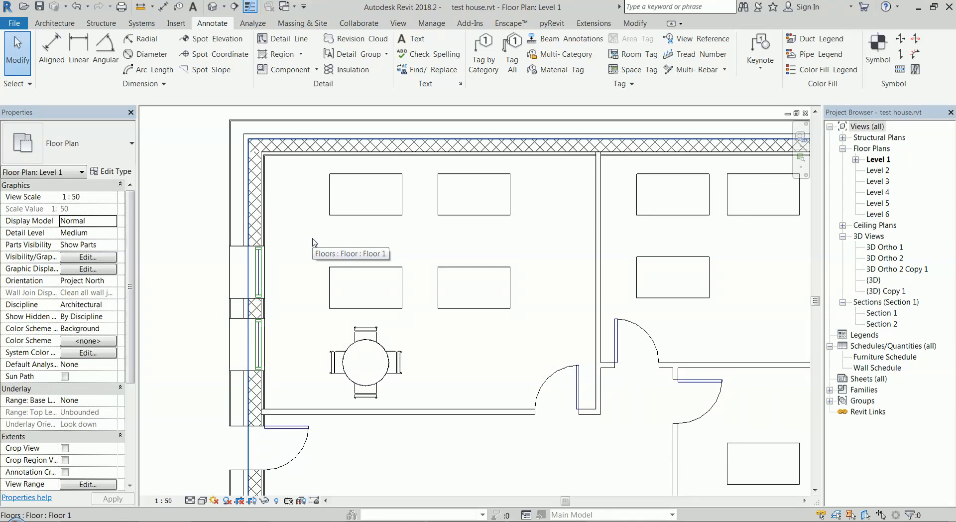
{"action": "mouse_move", "coordinate": [313, 243]}
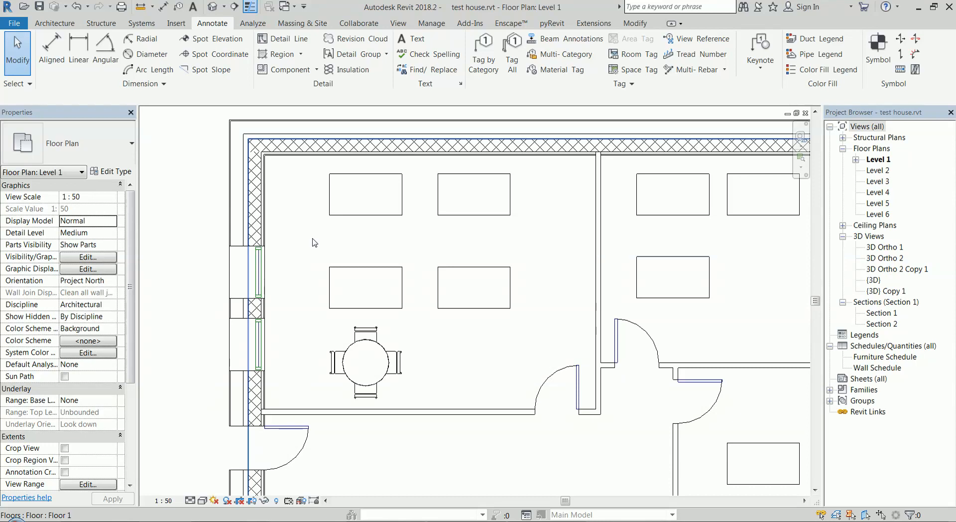
{"action": "left_click", "coordinate": [250, 271]}
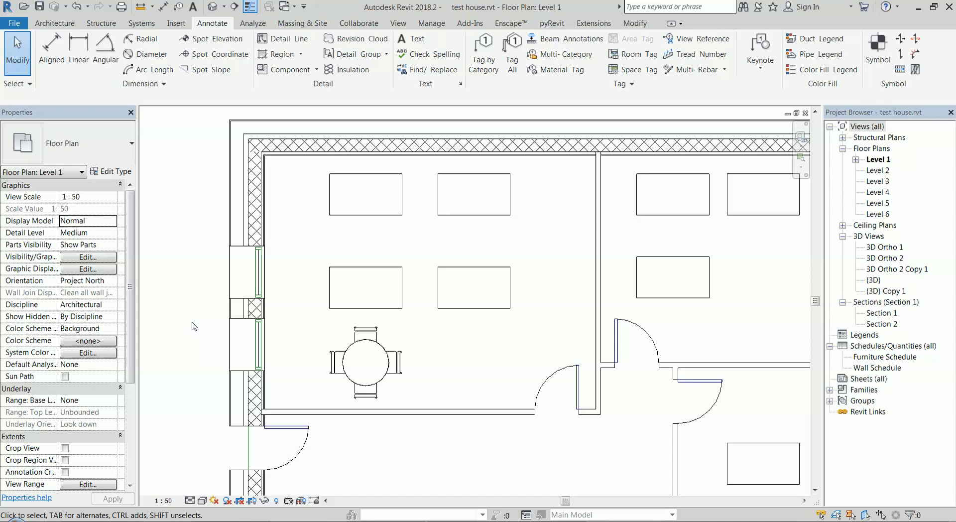
- Switch to the Revit Experiments eBook page and highlight the free '10 tips for' offer
{"action": "left_click", "coordinate": [186, 9]}
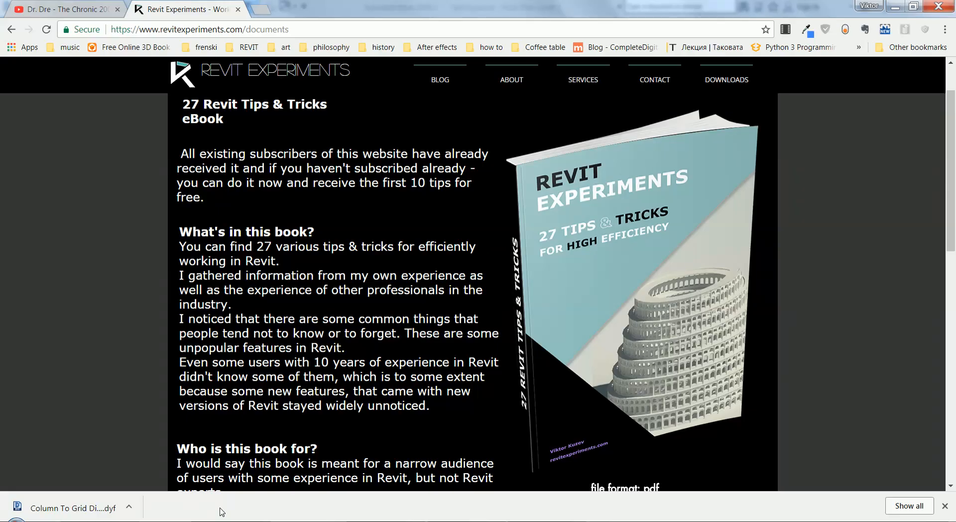
{"action": "mouse_move", "coordinate": [646, 270]}
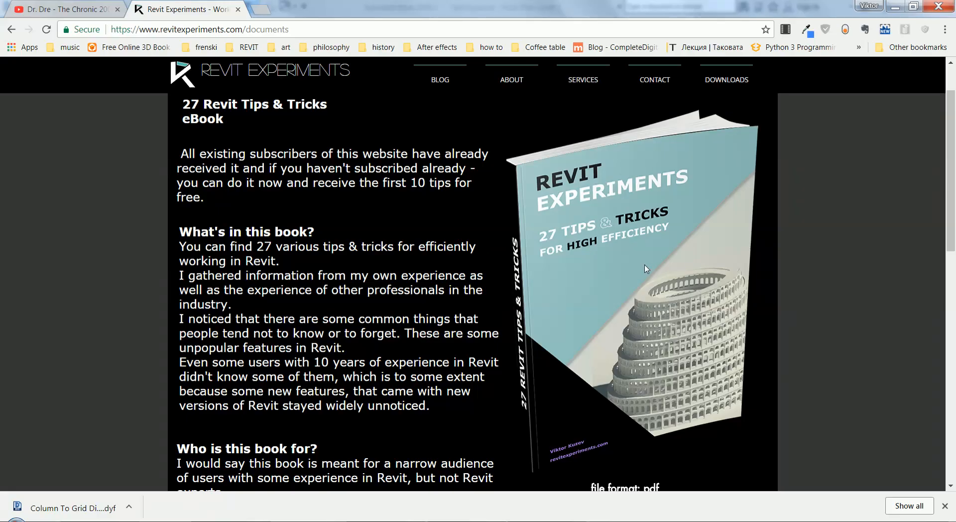
{"action": "scroll", "scroll_direction": "down", "scroll_amount": 3}
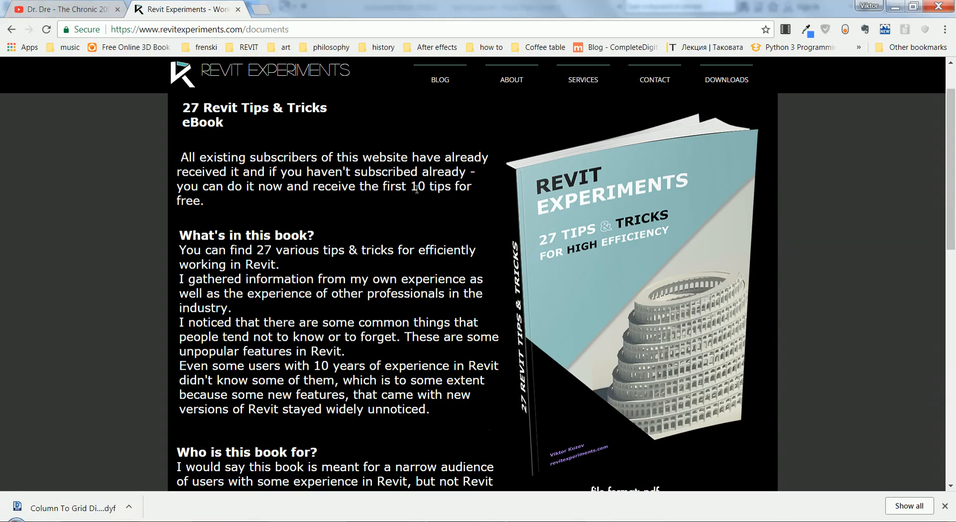
{"action": "left_click_drag", "start_coordinate": [411, 186], "coordinate": [471, 187]}
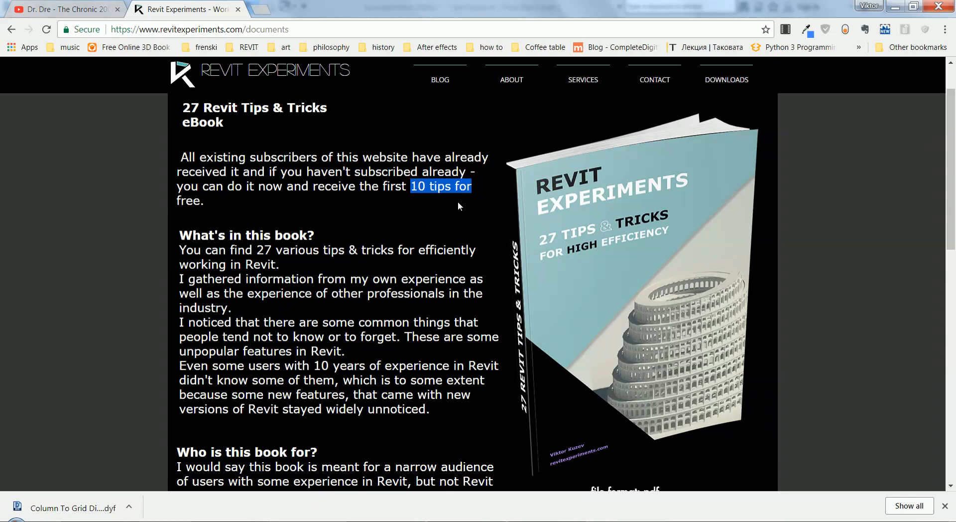
{"action": "mouse_move", "coordinate": [422, 300]}
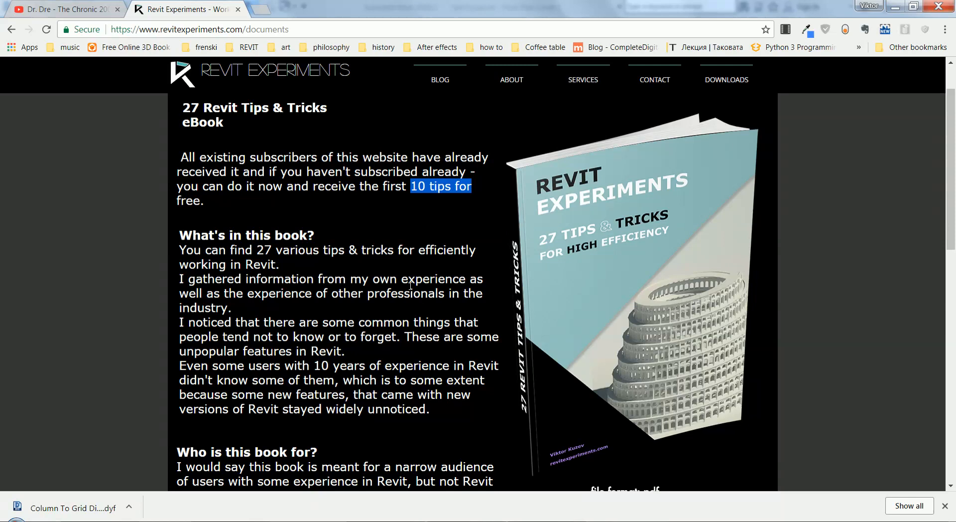
- Scroll through the 27 Revit Tips & Tricks eBook description to its end
{"action": "scroll", "scroll_direction": "down", "scroll_amount": 3}
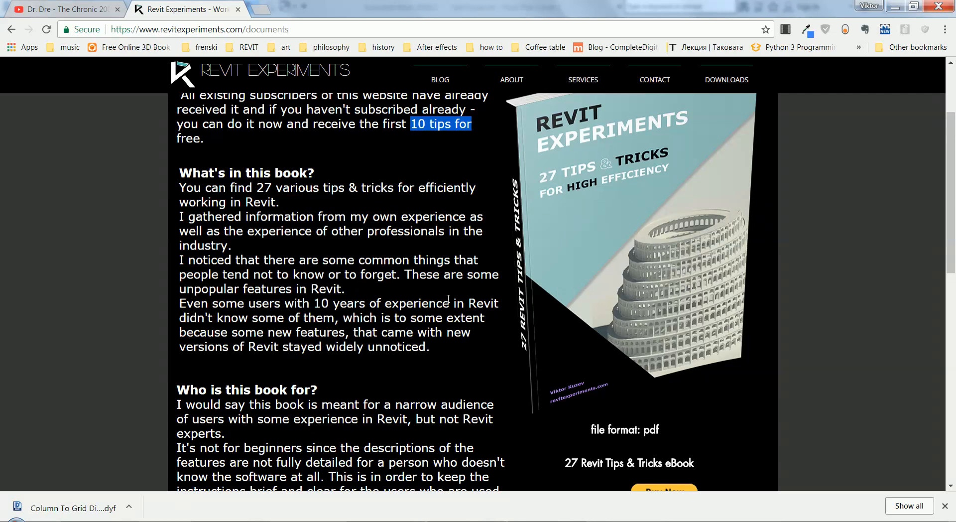
{"action": "scroll", "scroll_direction": "down", "scroll_amount": 3}
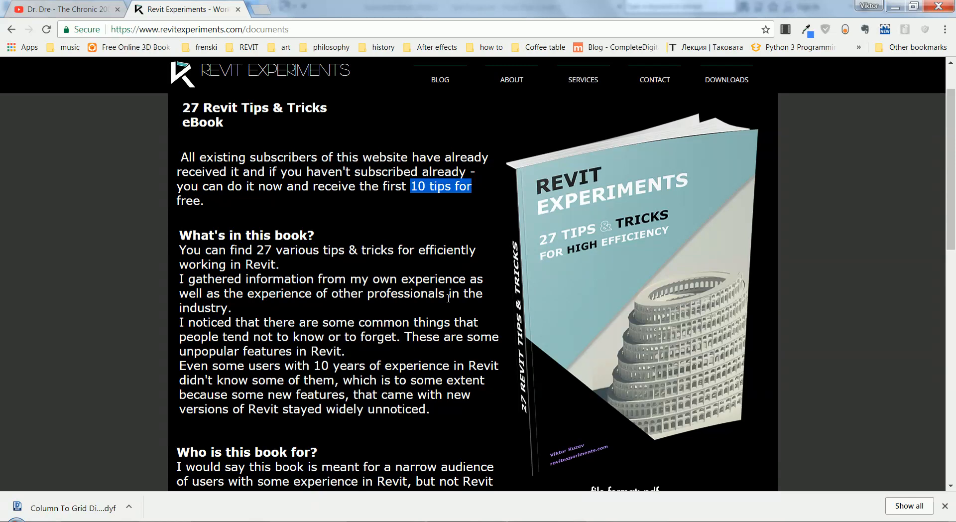
{"action": "mouse_move", "coordinate": [536, 438]}
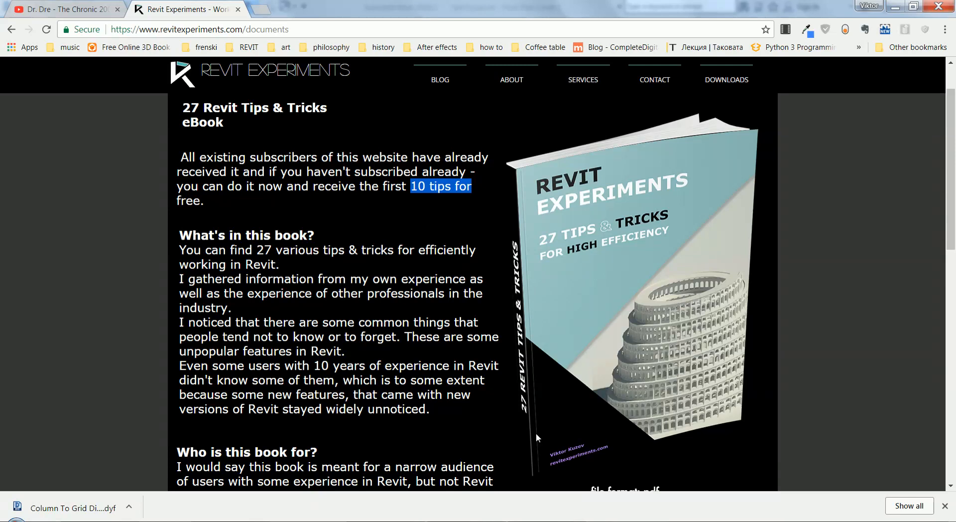
{"action": "mouse_move", "coordinate": [919, 214]}
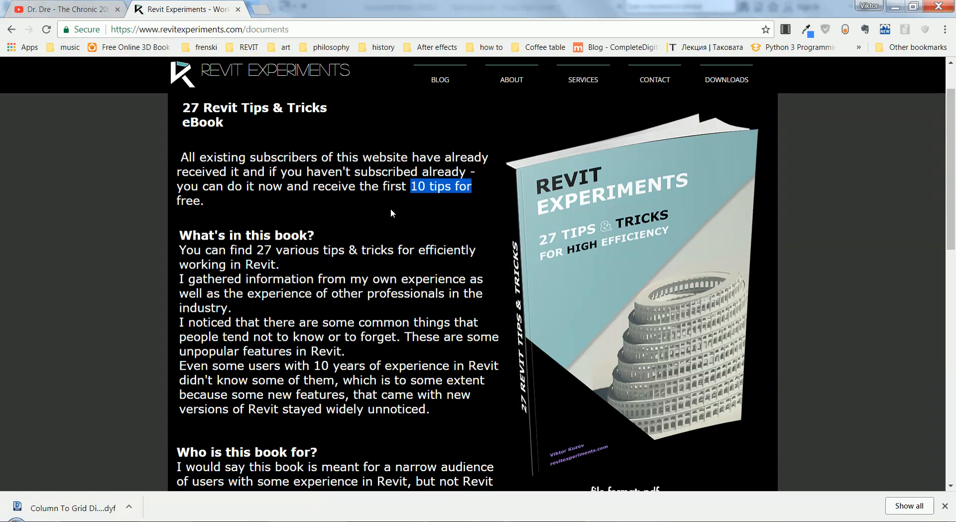
{"action": "mouse_move", "coordinate": [503, 184]}
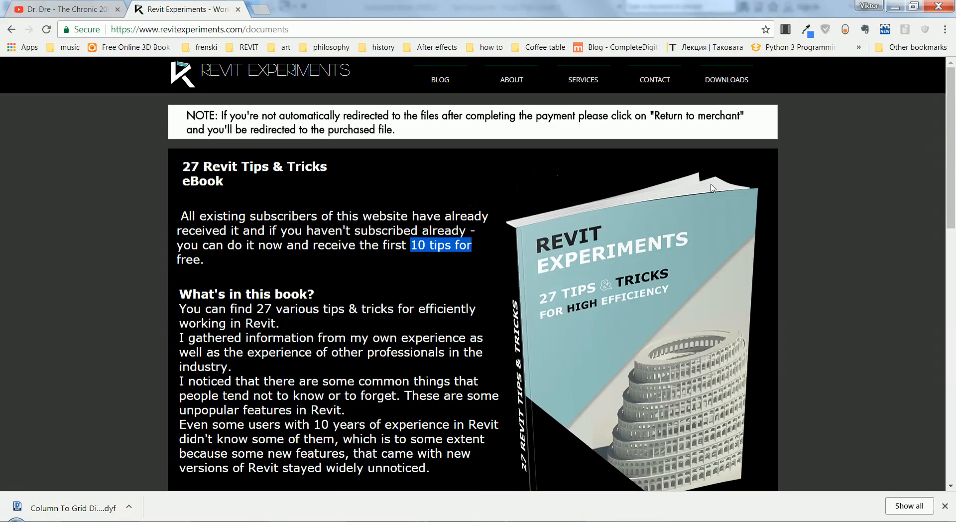
{"action": "scroll", "scroll_direction": "down", "scroll_amount": 3}
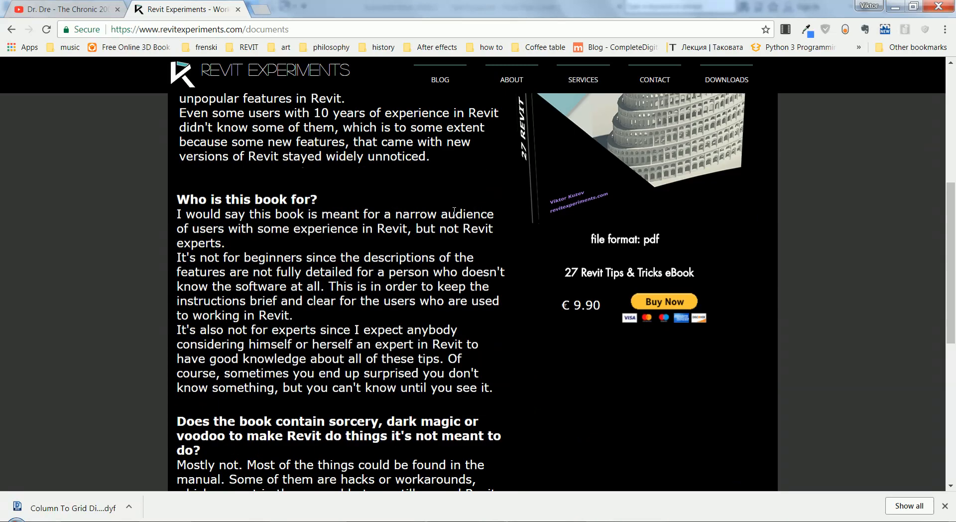
{"action": "scroll", "scroll_direction": "down", "scroll_amount": 3}
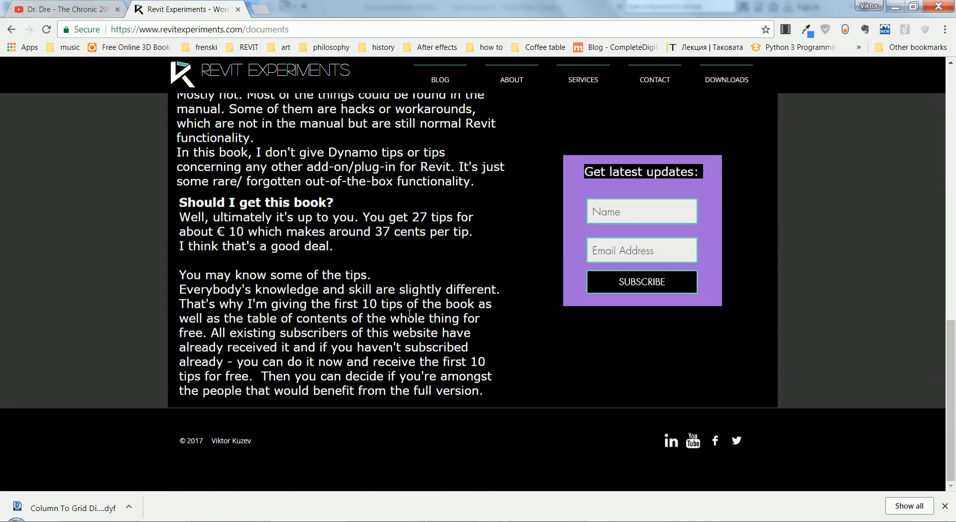
{"action": "mouse_move", "coordinate": [493, 511]}
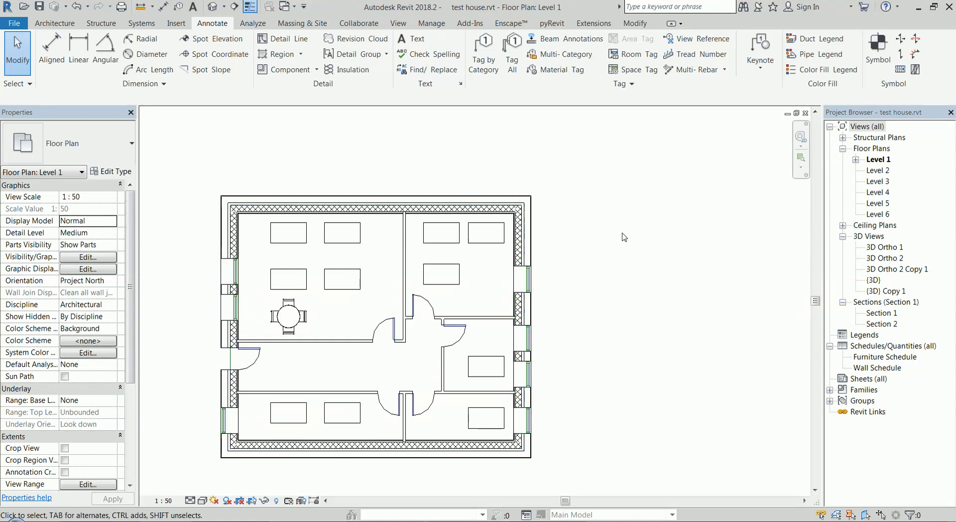
{"action": "mouse_move", "coordinate": [580, 345]}
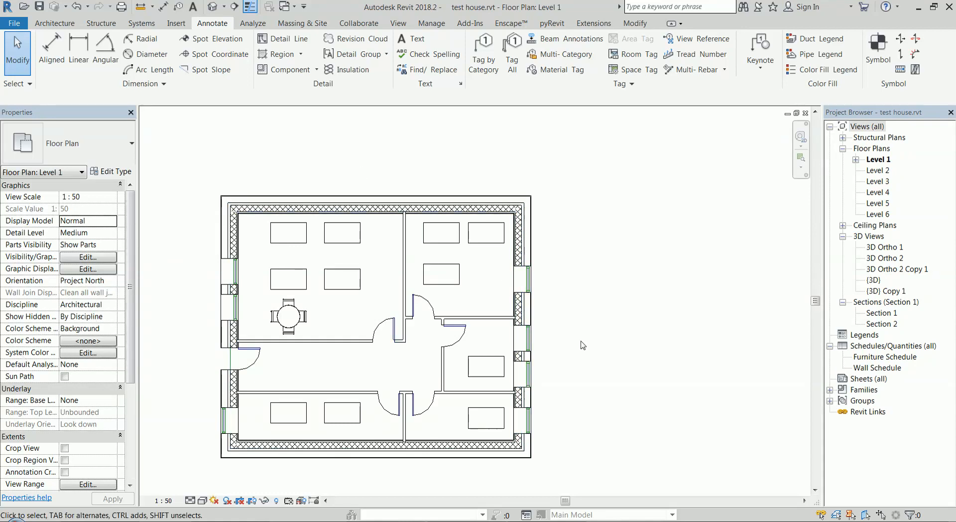
{"action": "mouse_move", "coordinate": [680, 337]}
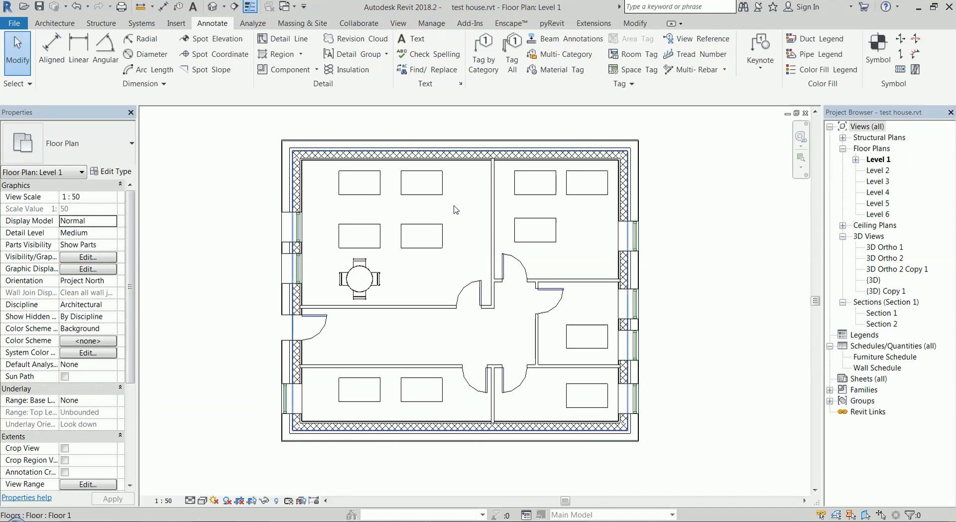
{"action": "mouse_move", "coordinate": [454, 210]}
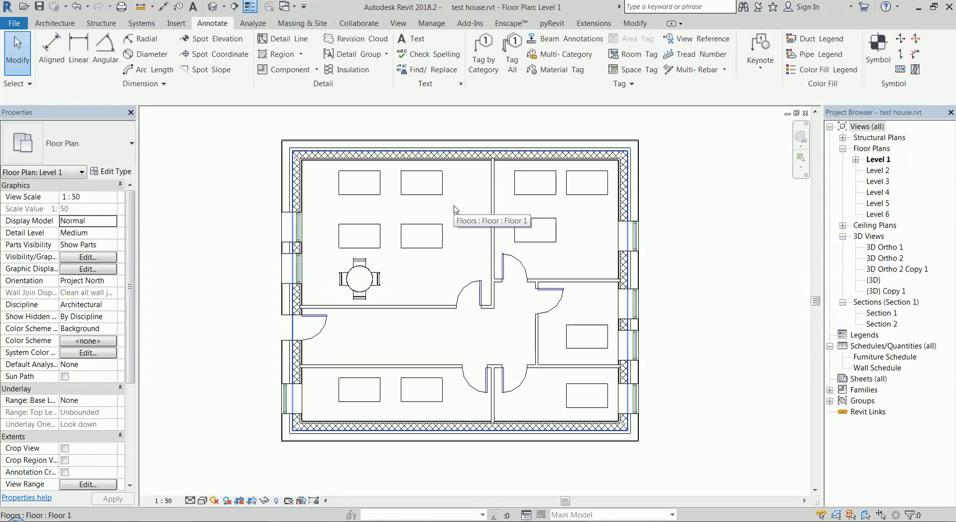
{"action": "mouse_move", "coordinate": [454, 210]}
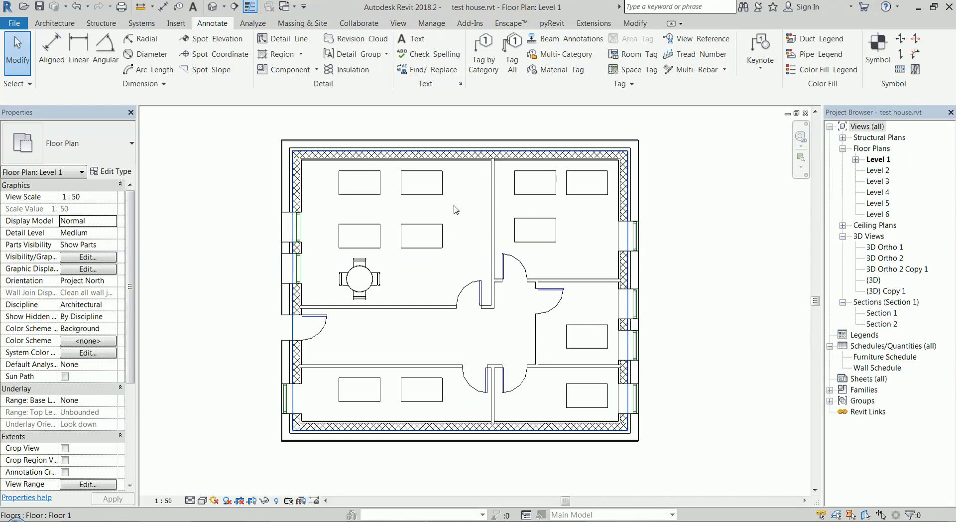